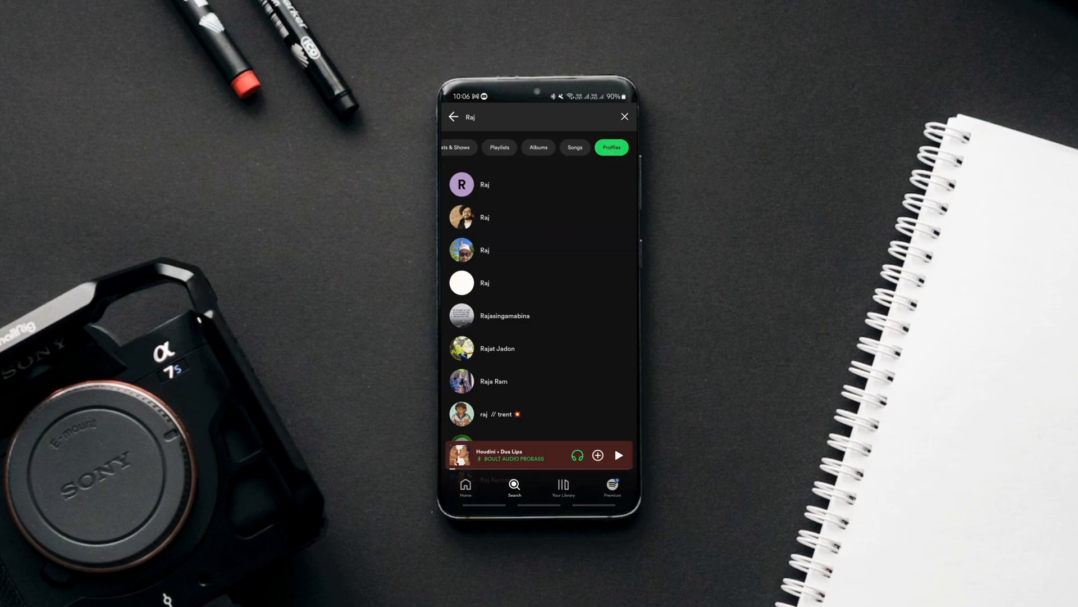
# Copy a searched profile's link and paste it into Spotispy's Add Friend field.
pyautogui.click(485, 184)
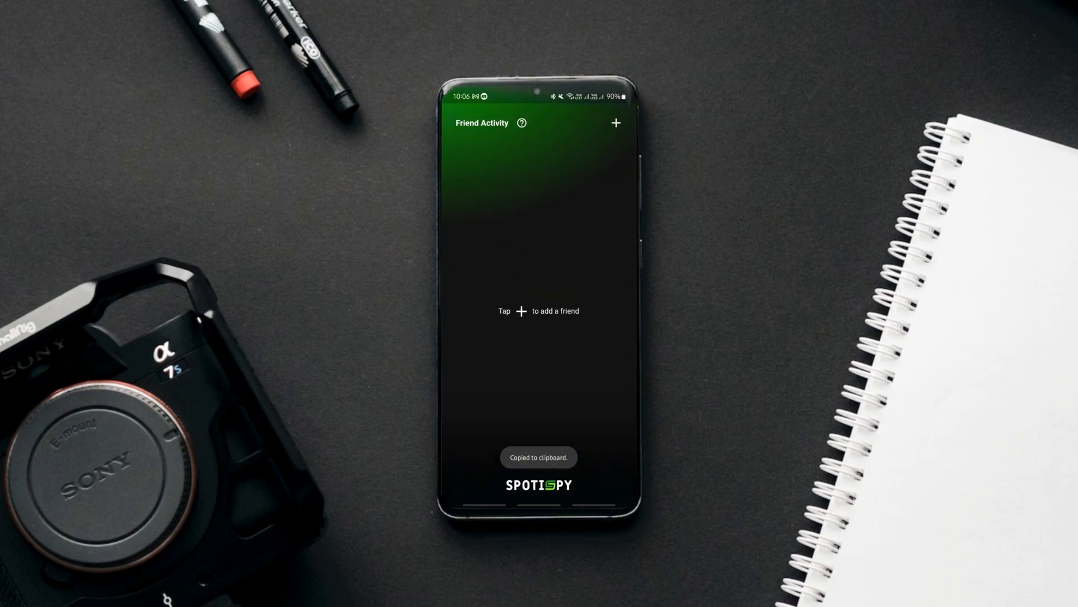
pyautogui.click(616, 124)
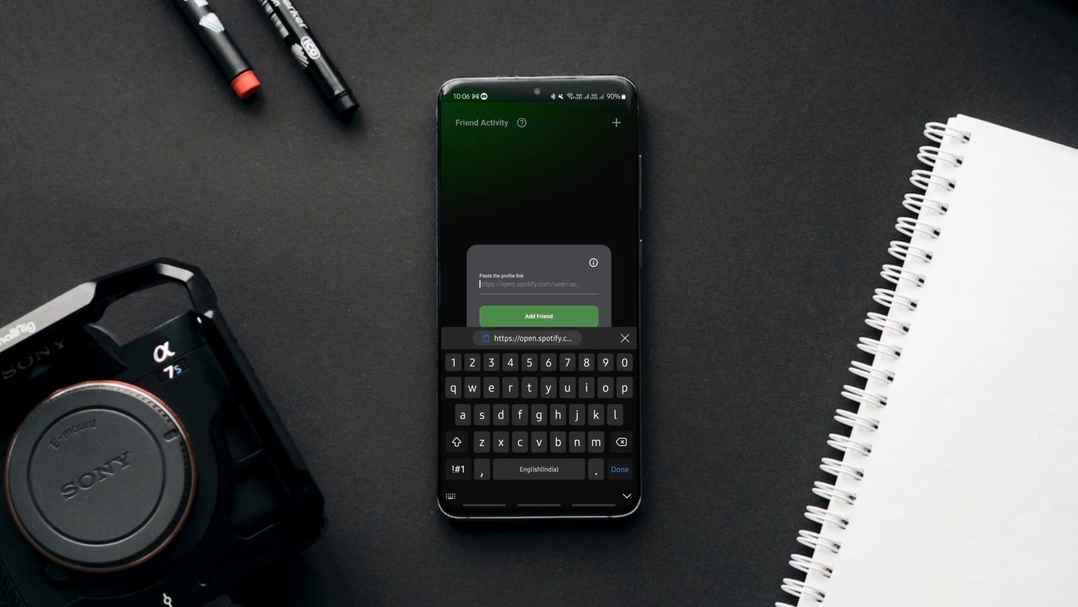
pyautogui.click(539, 316)
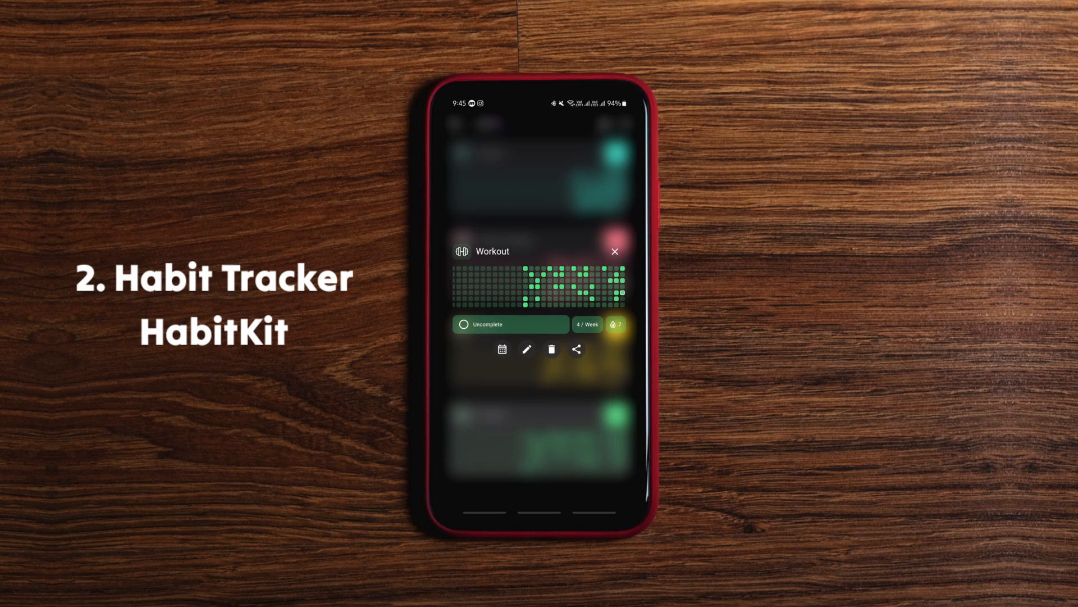
# Create a purple Walk habit with a 5/week streak goal and a daily 5:00 PM reminder.
pyautogui.click(502, 348)
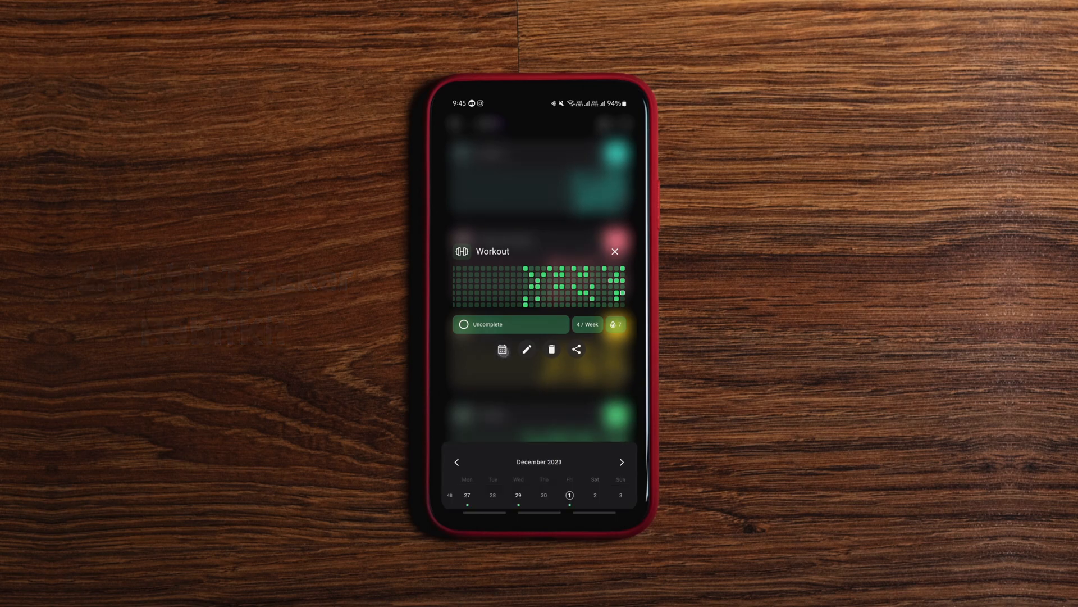
pyautogui.click(527, 348)
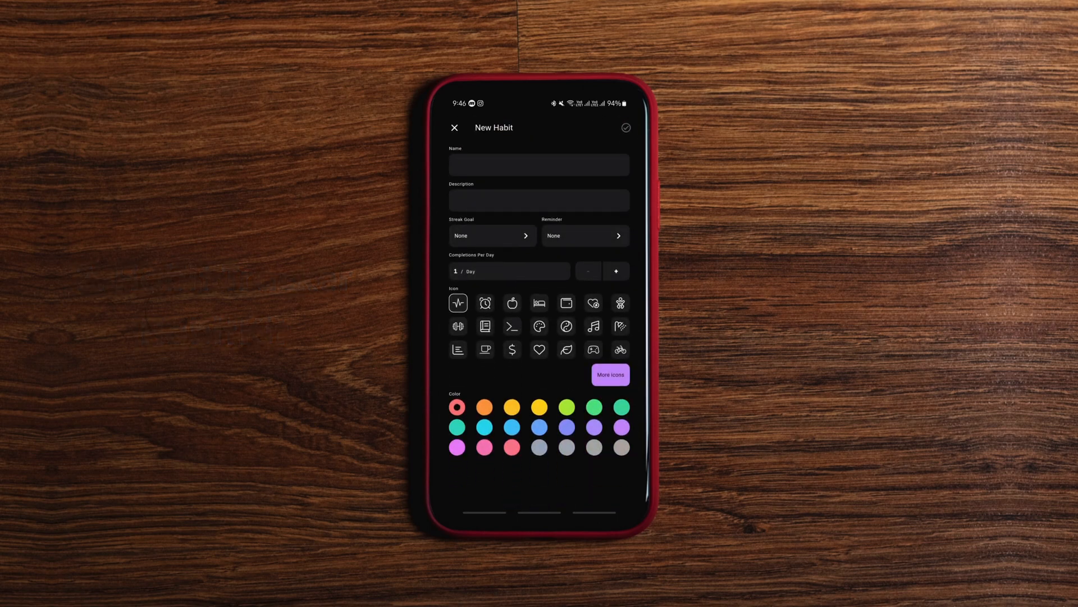
pyautogui.click(540, 200)
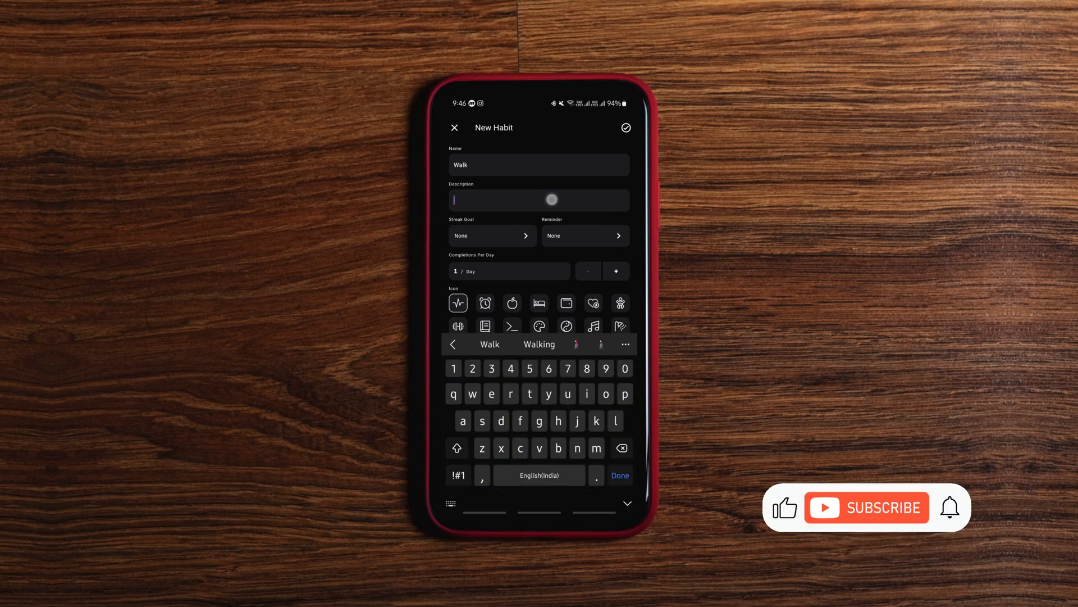
pyautogui.click(492, 236)
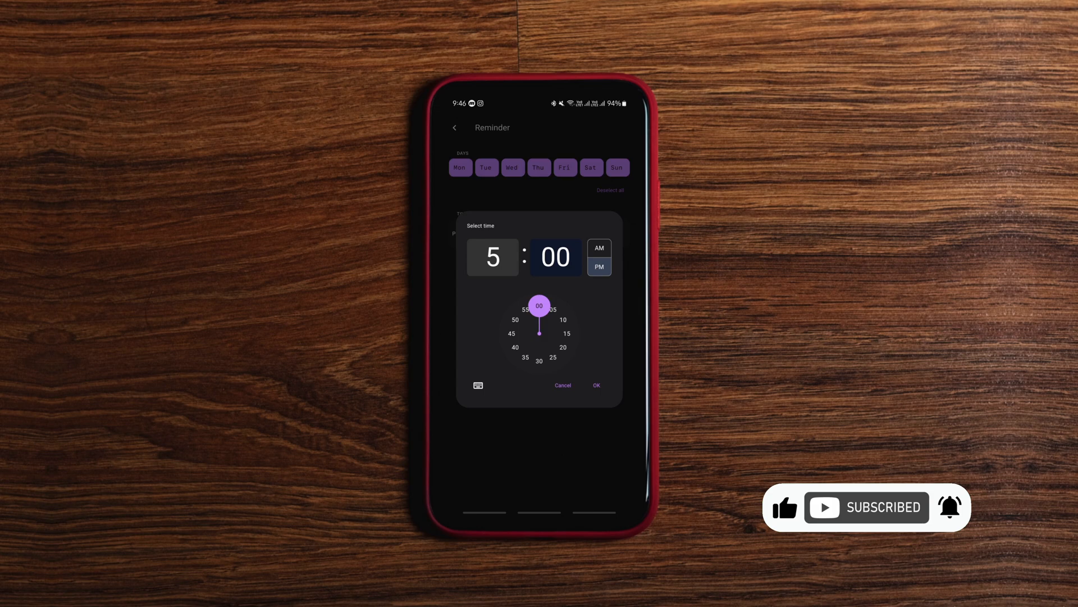
pyautogui.click(596, 385)
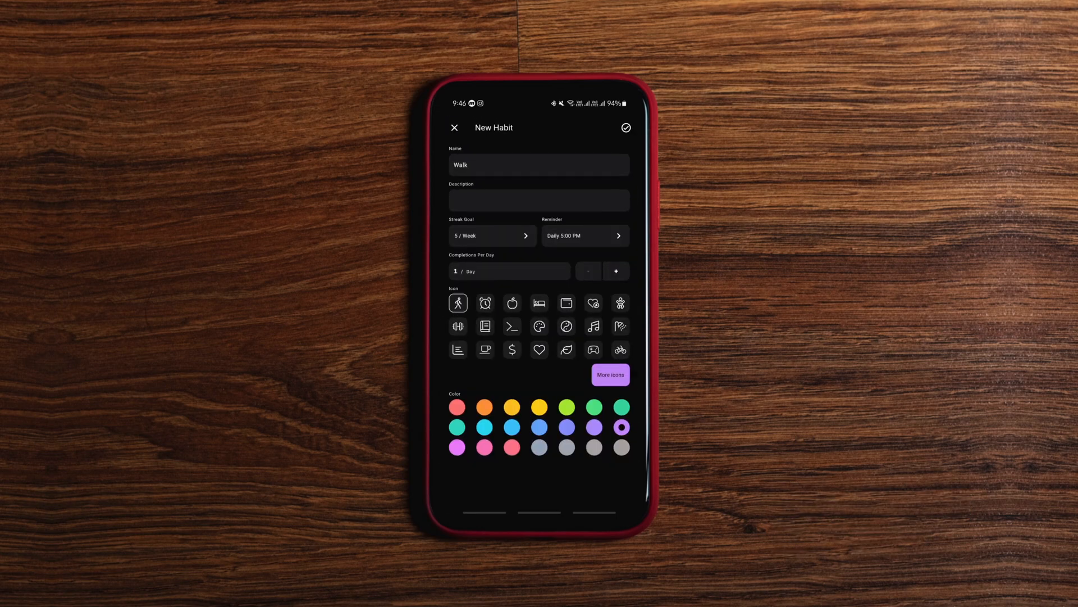
pyautogui.click(625, 127)
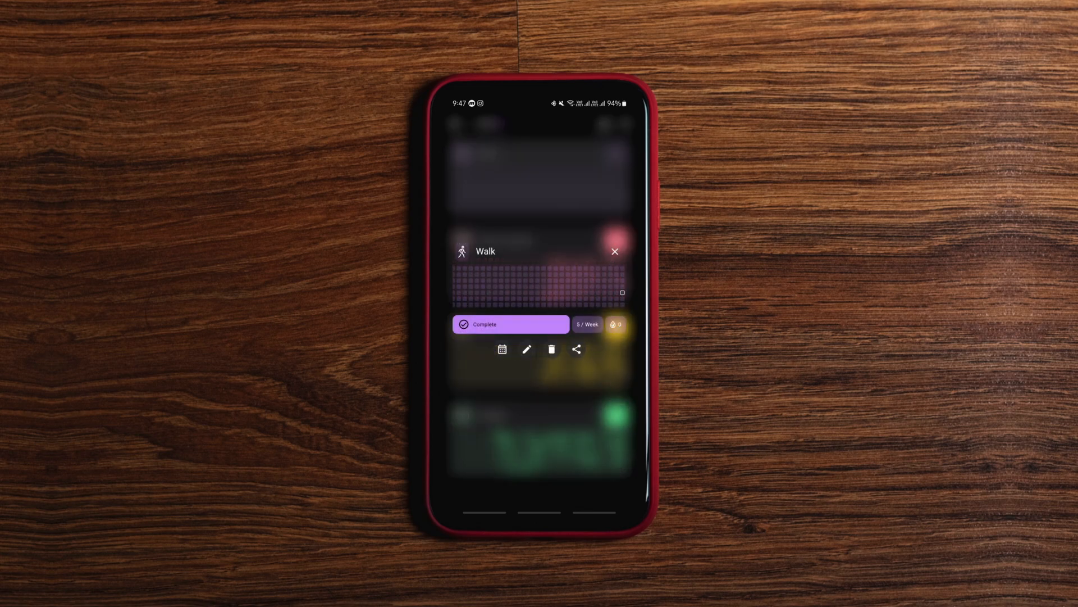
# Mark the Walk habit complete and go to the General settings.
pyautogui.click(510, 323)
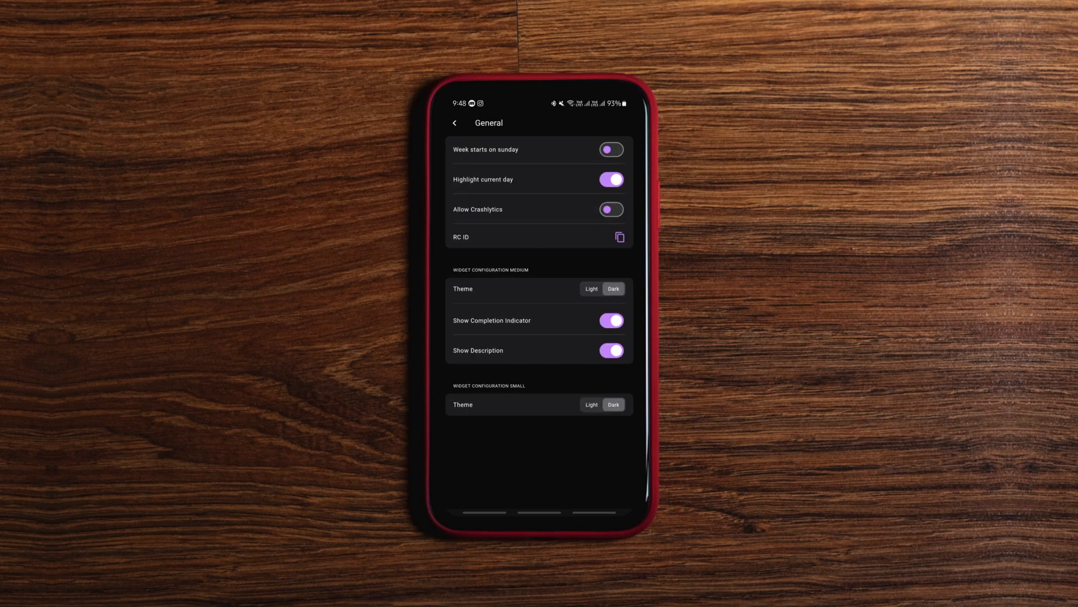
pyautogui.click(454, 122)
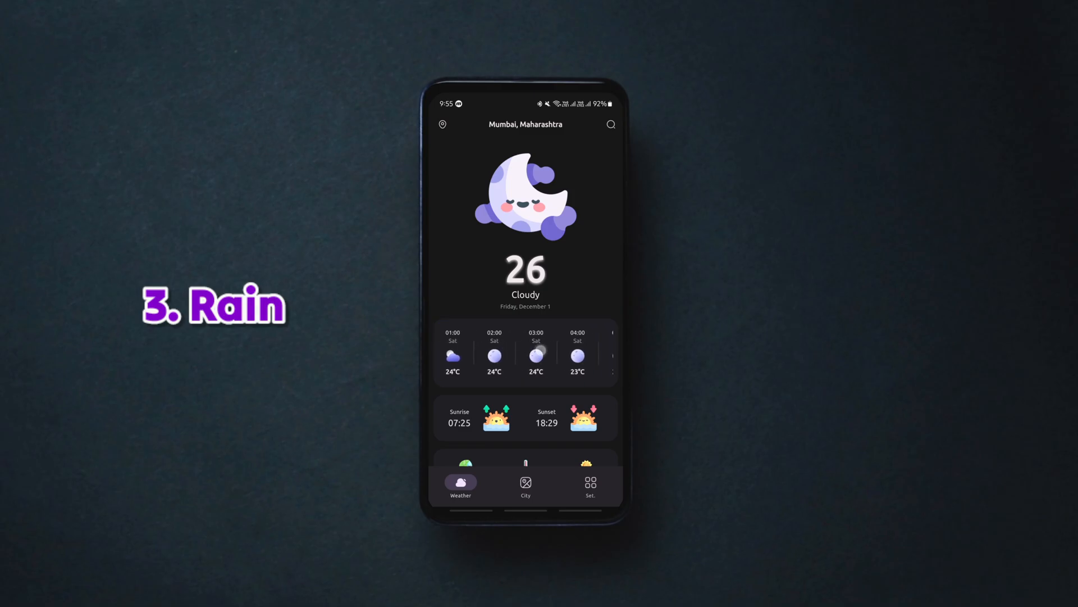
# Review Mumbai's hourly, detailed and 12-day forecasts on the Weather tab.
pyautogui.scroll(-3)
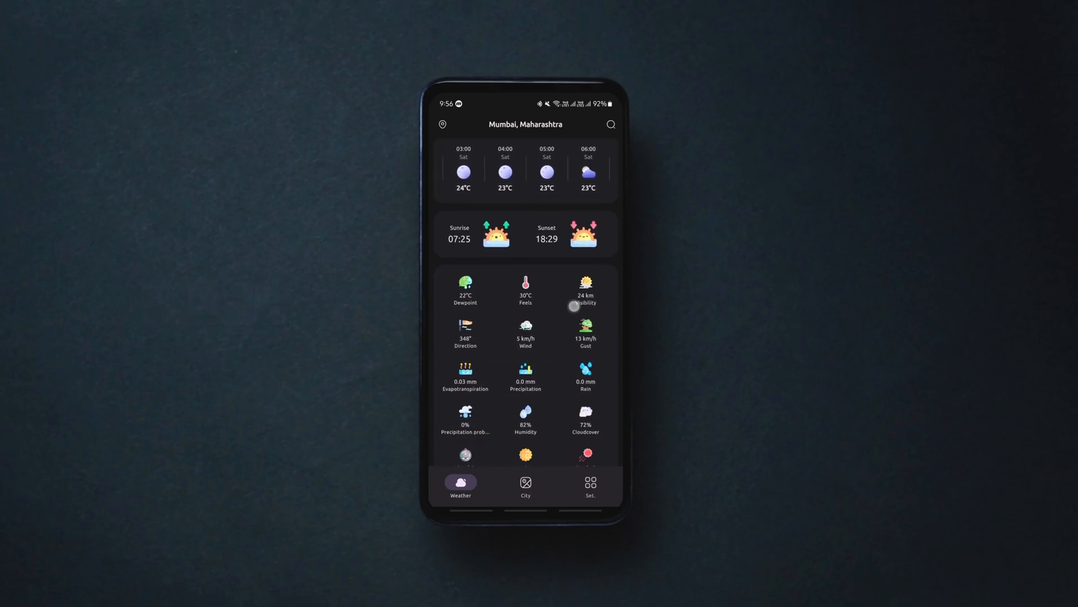
pyautogui.scroll(-3)
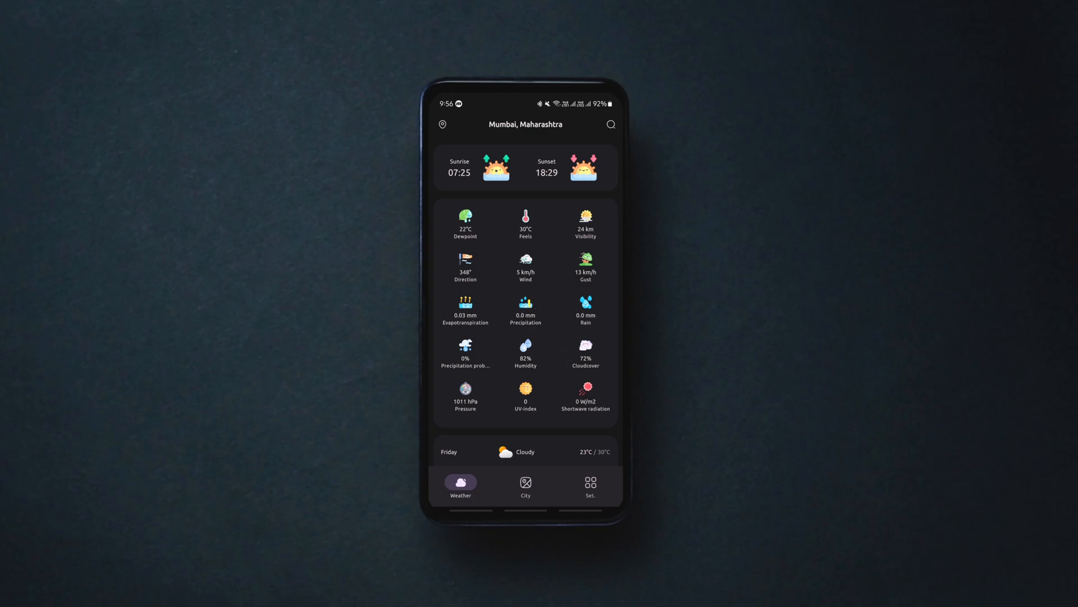
pyautogui.scroll(-3)
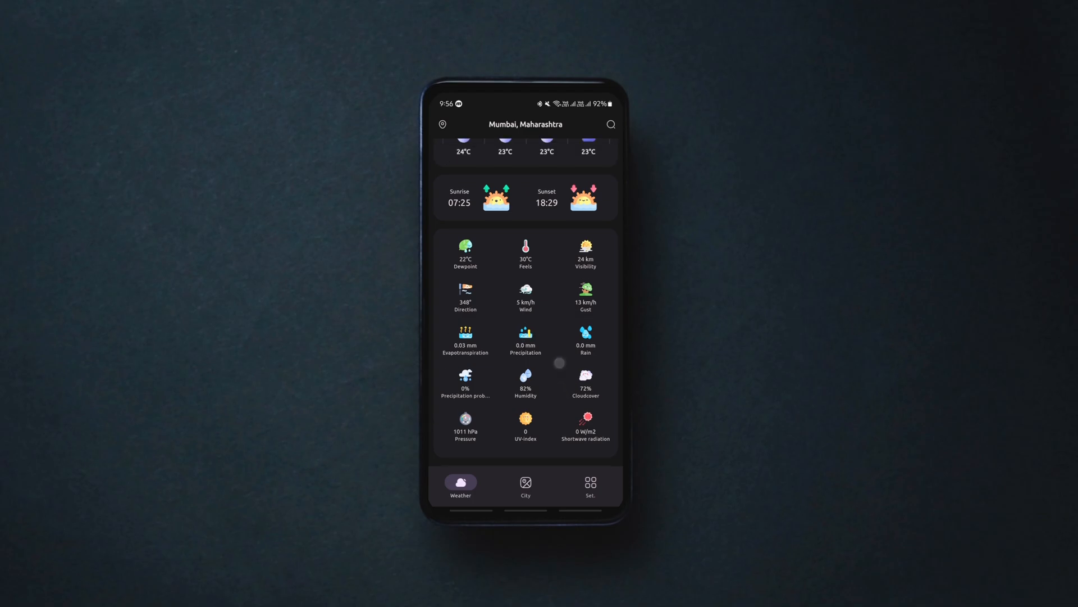
pyautogui.scroll(-3)
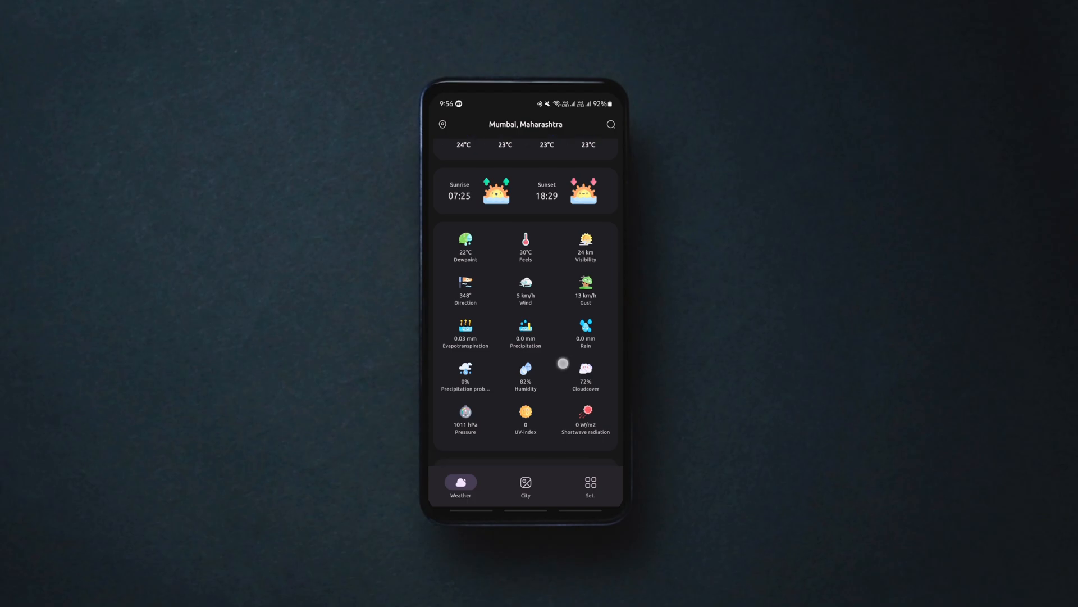
pyautogui.scroll(-3)
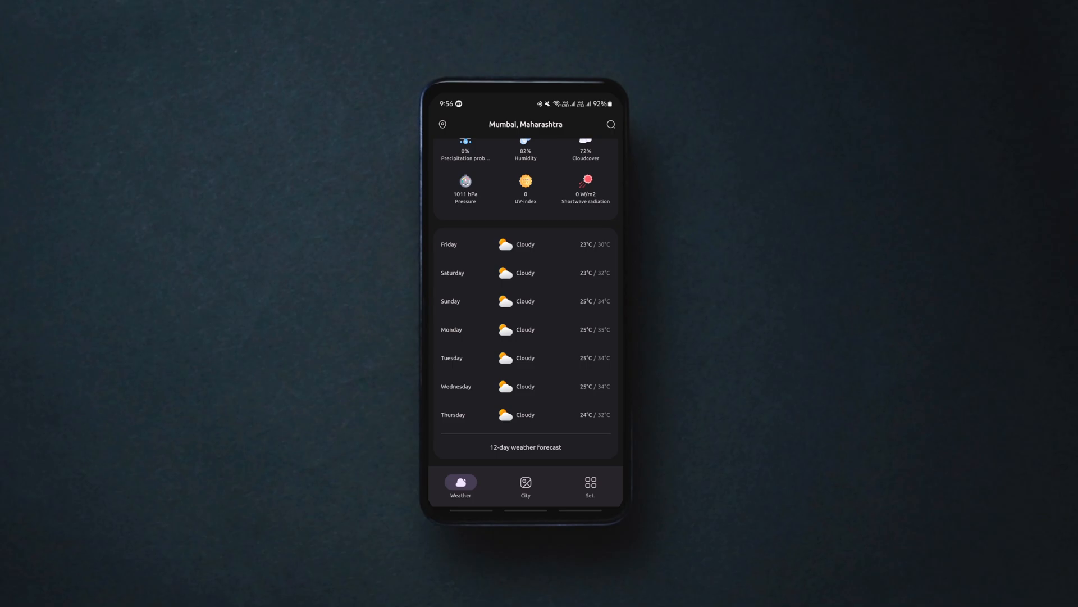
# Add a new city by searching 'paris' and choosing Paris, Île-de-France.
pyautogui.click(524, 447)
pyautogui.write('paris')
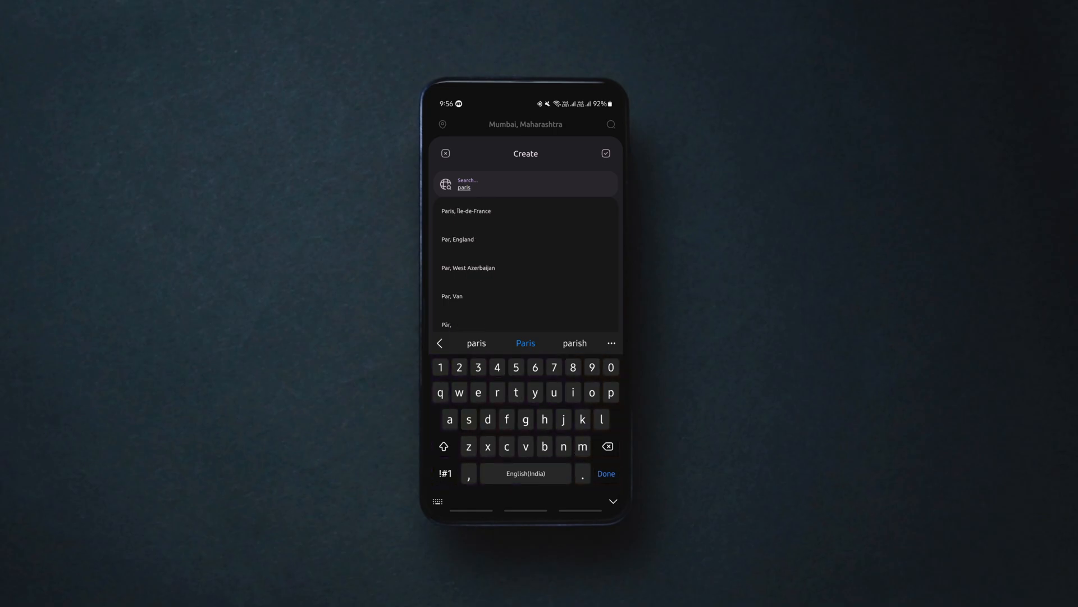
pyautogui.click(468, 211)
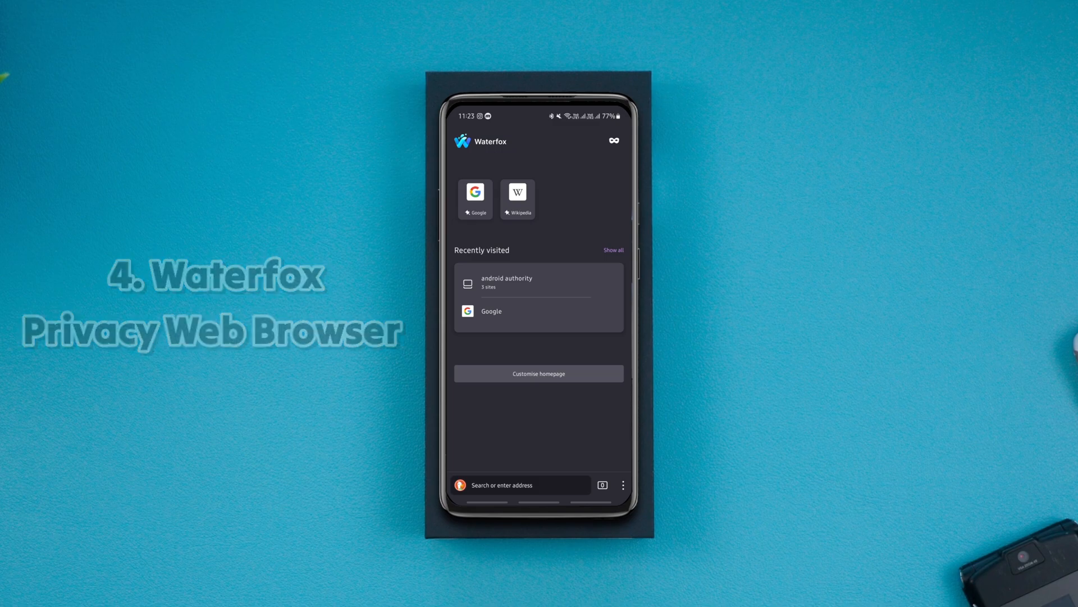
# Browse to Android Authority and read the Google YouTube ad statement article.
pyautogui.click(507, 282)
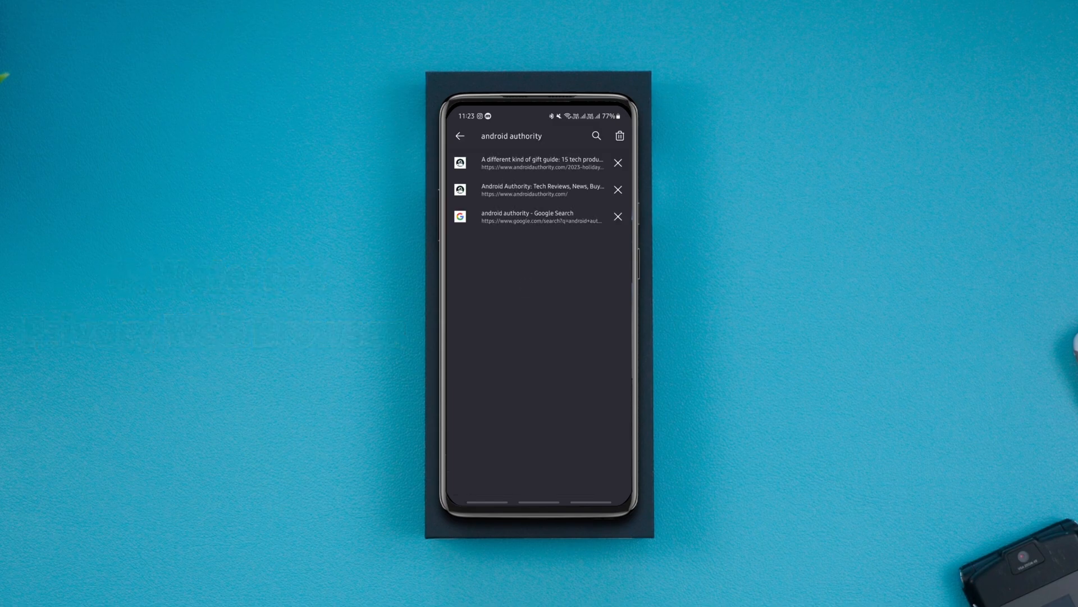
pyautogui.click(528, 216)
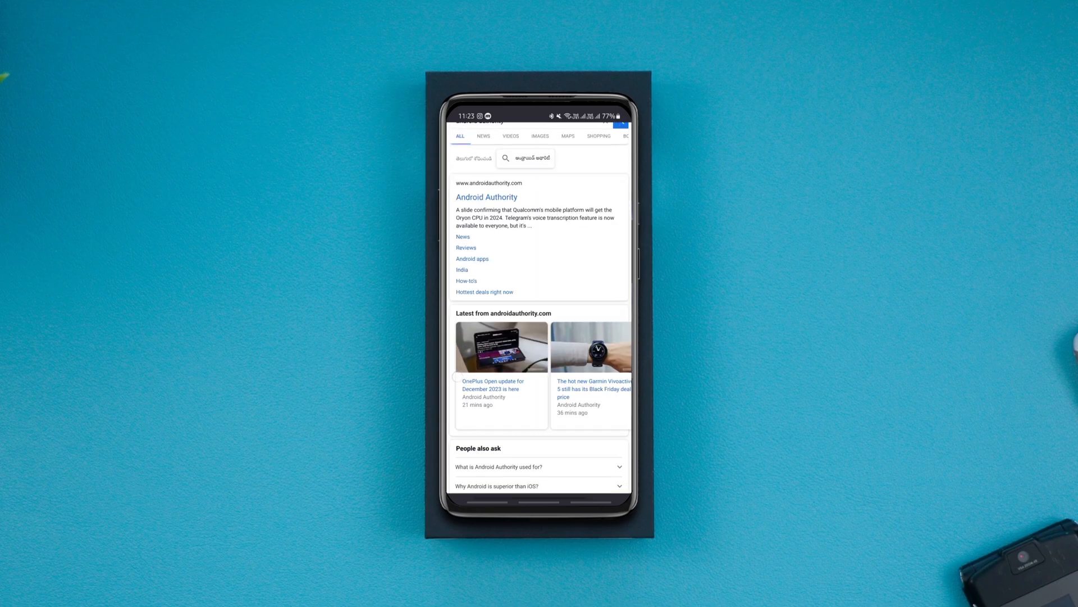
pyautogui.scroll(-3)
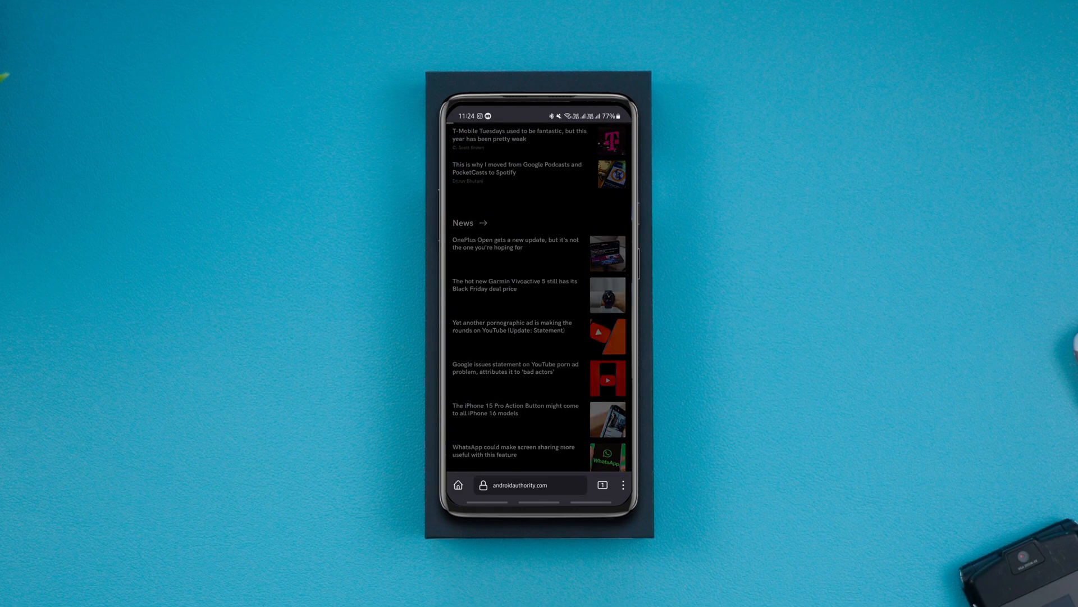
pyautogui.click(515, 368)
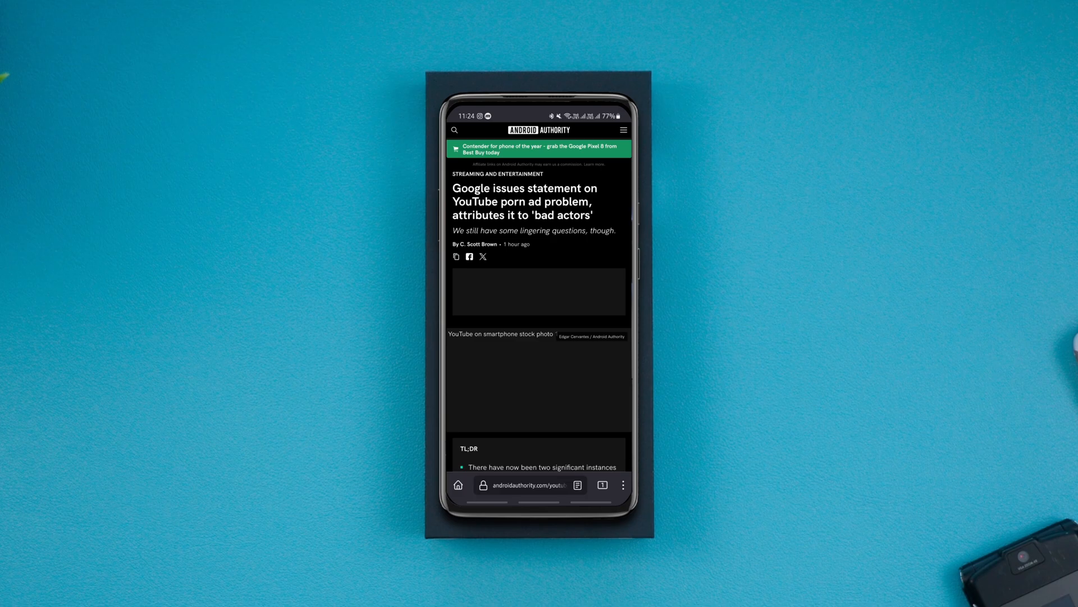
pyautogui.scroll(-3)
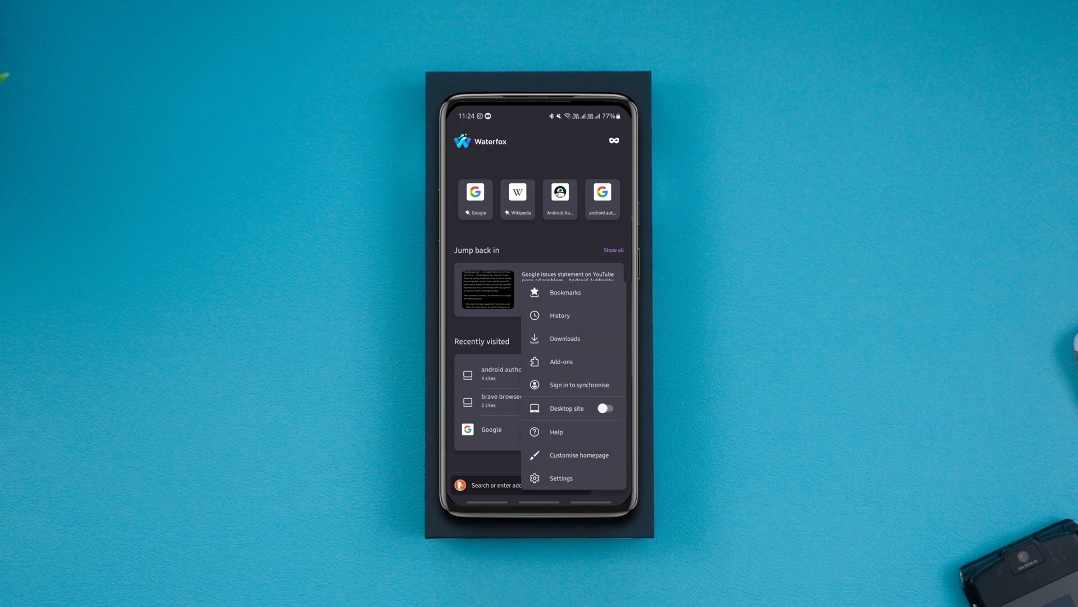
# View the browser's add-ons list, then go into Waterfox's Settings from the main menu.
pyautogui.click(562, 362)
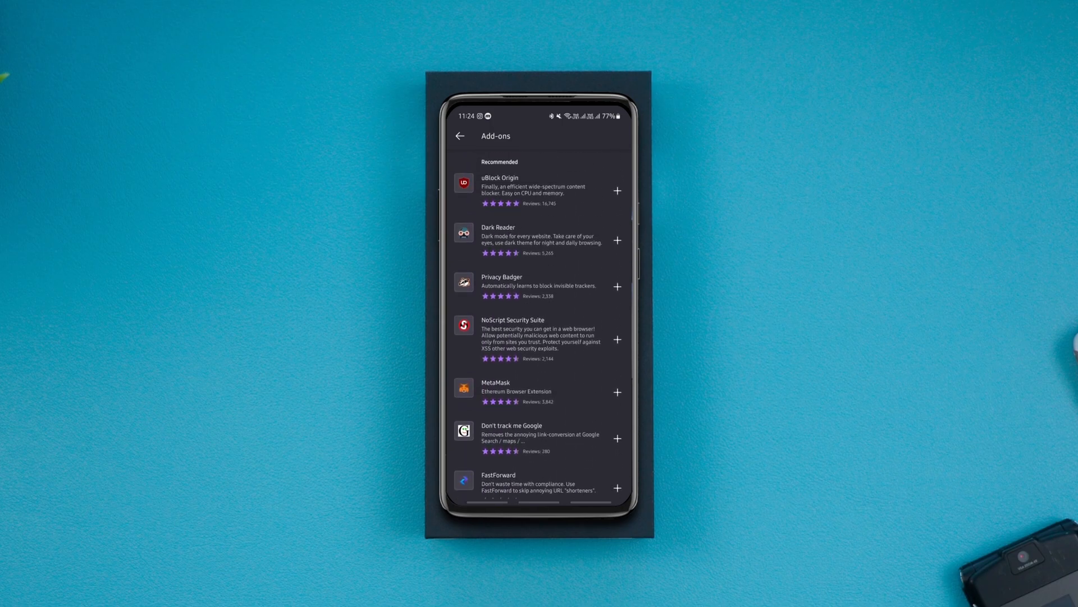
pyautogui.click(458, 136)
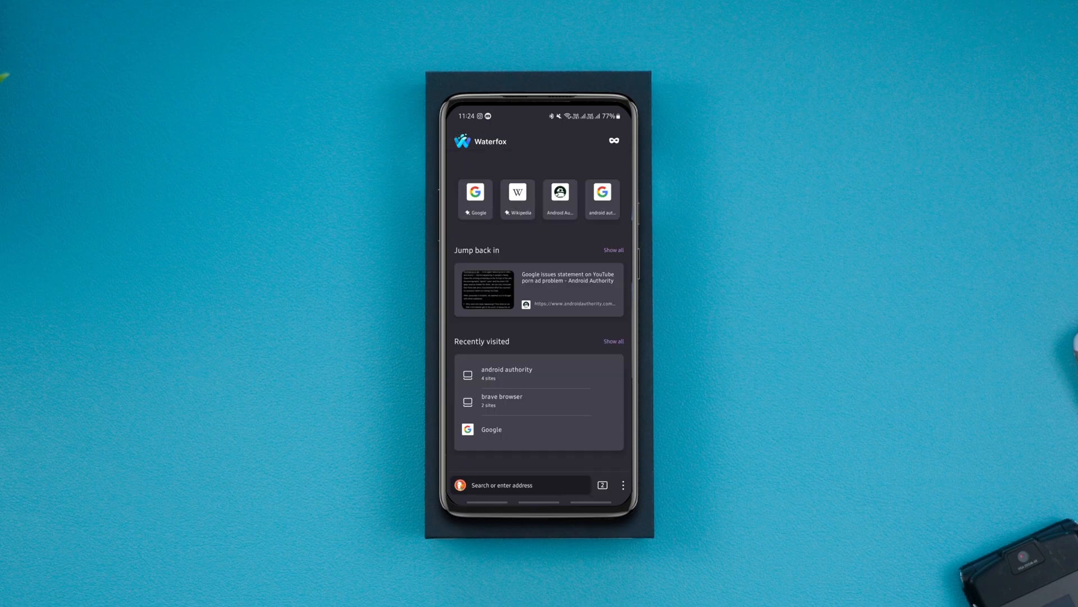
pyautogui.click(623, 485)
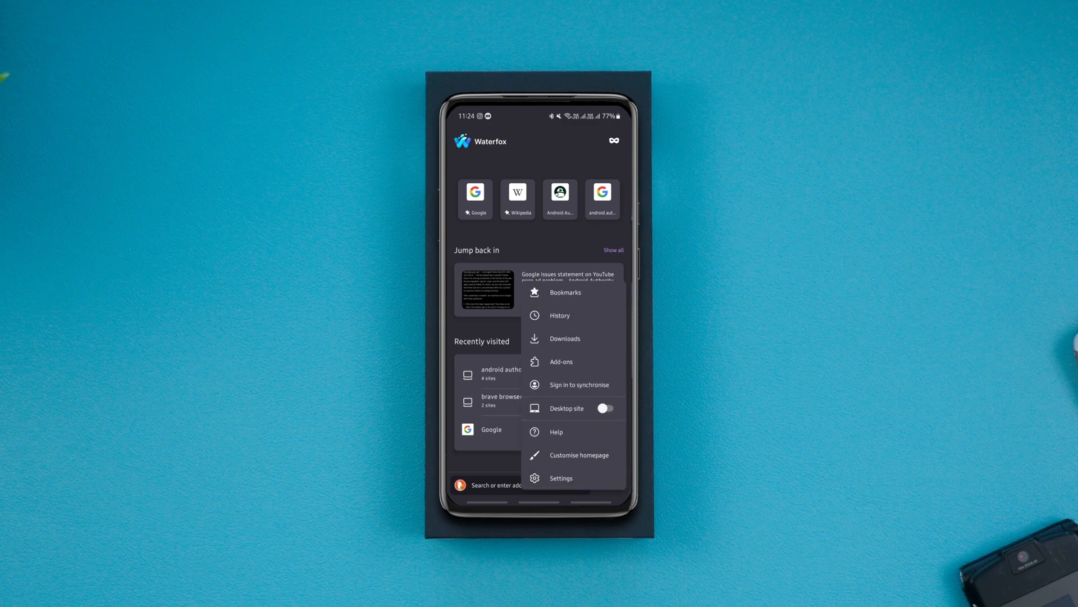
pyautogui.click(562, 479)
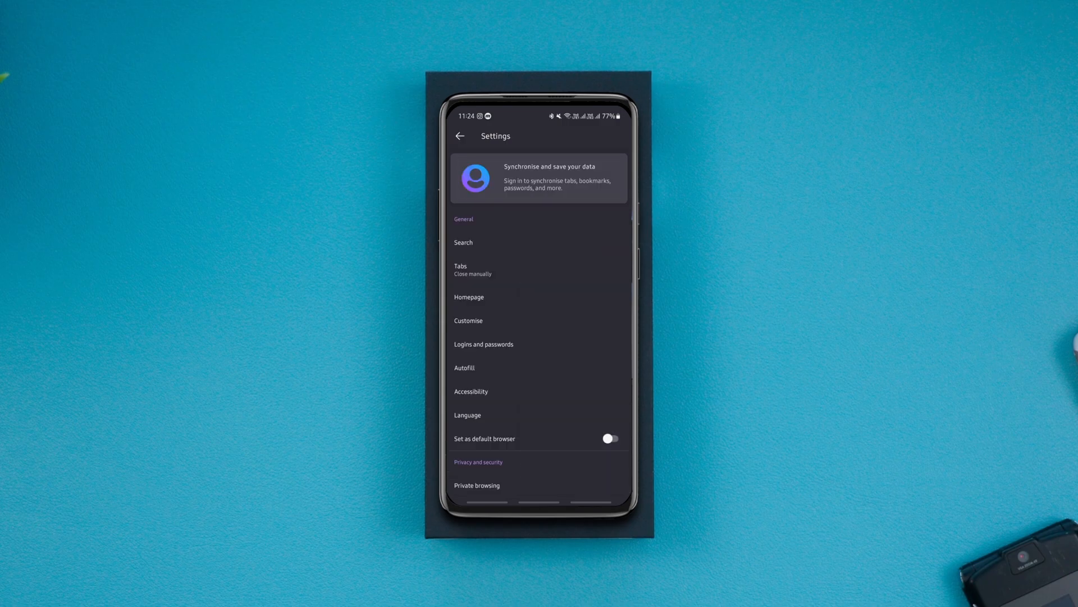
pyautogui.click(470, 297)
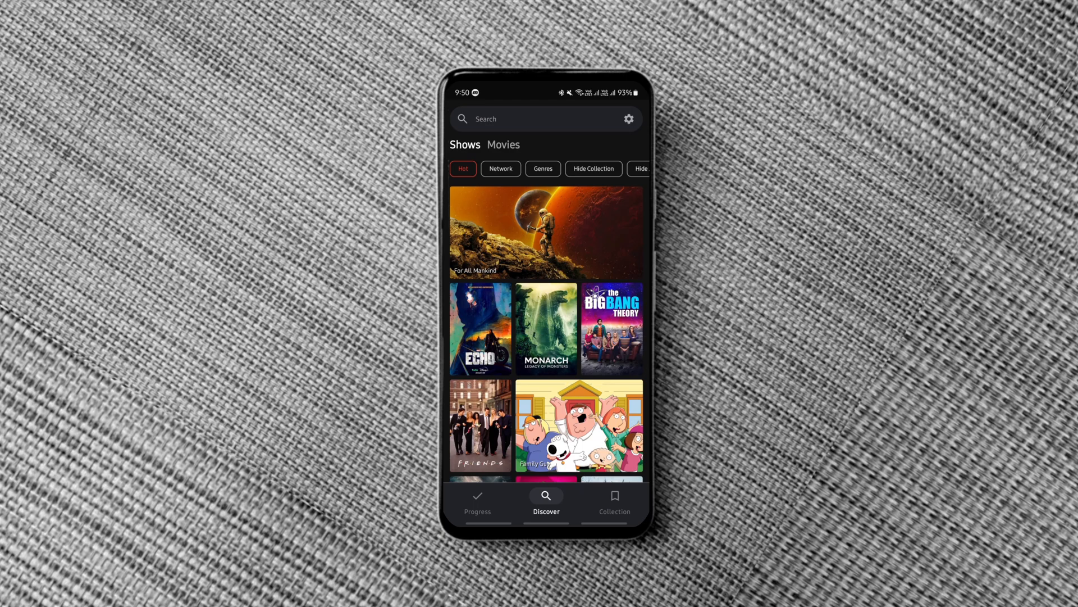
# View Monarch: Legacy of Monsters from trending shows, then the movies collection.
pyautogui.click(501, 169)
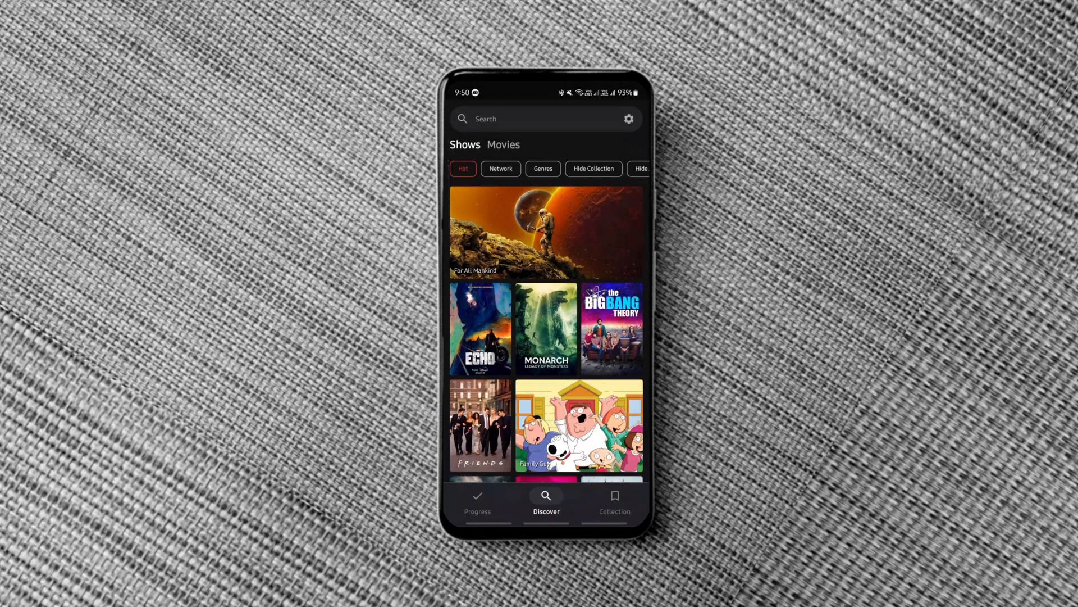
pyautogui.click(546, 328)
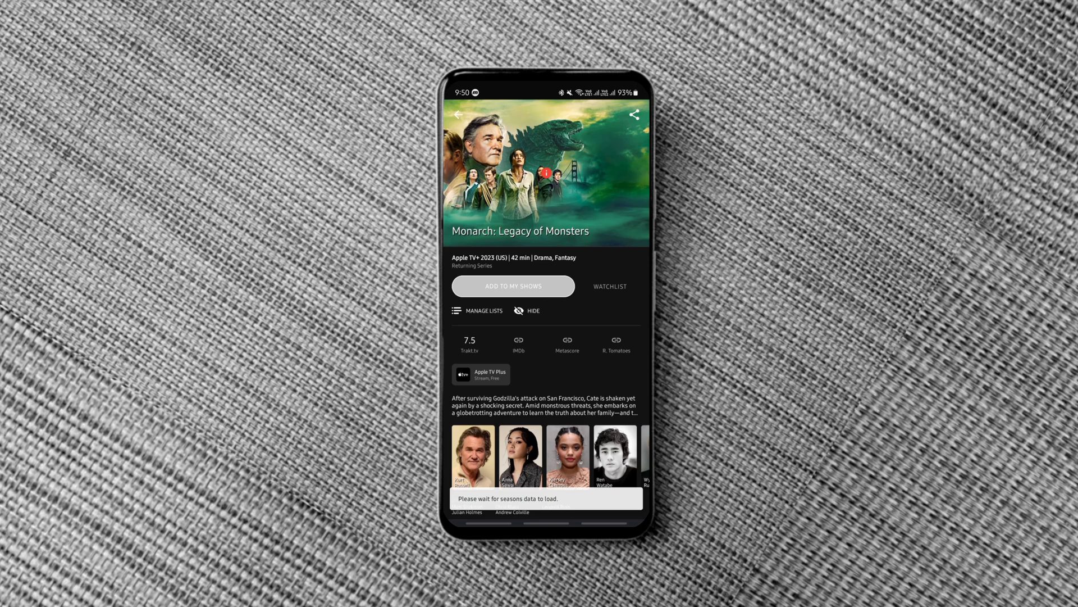
pyautogui.click(459, 115)
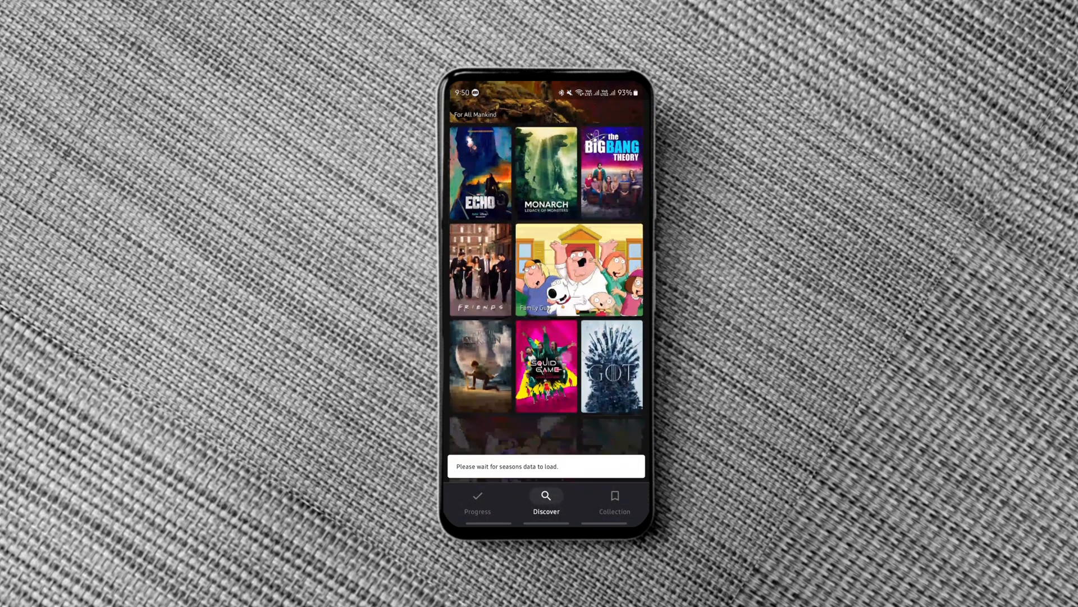
pyautogui.click(614, 501)
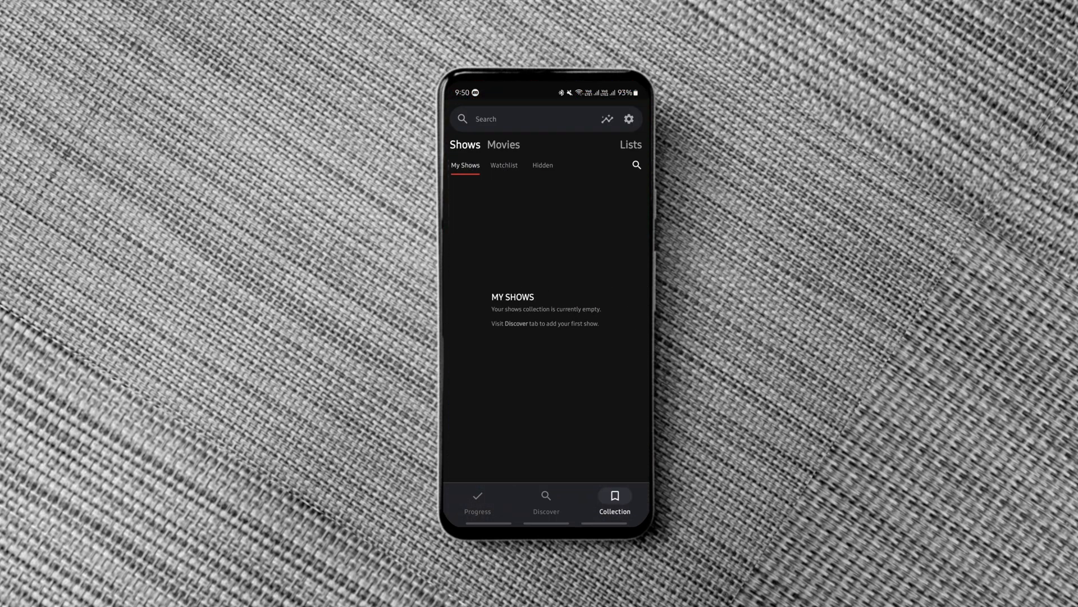
pyautogui.click(503, 143)
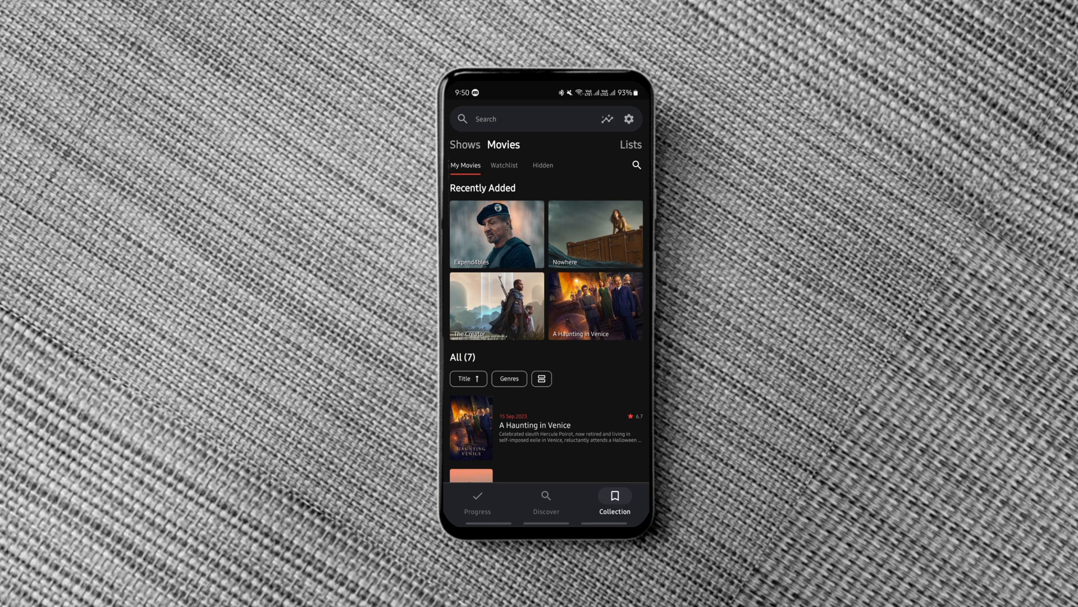
# Browse trending movies and view the details of Oppenheimer.
pyautogui.click(508, 378)
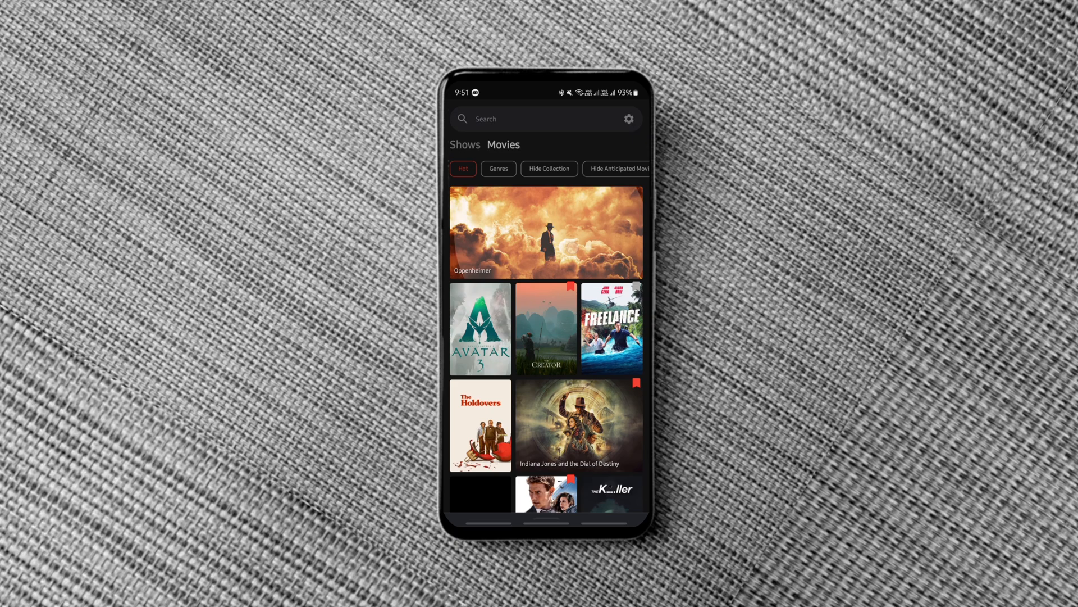
pyautogui.click(546, 231)
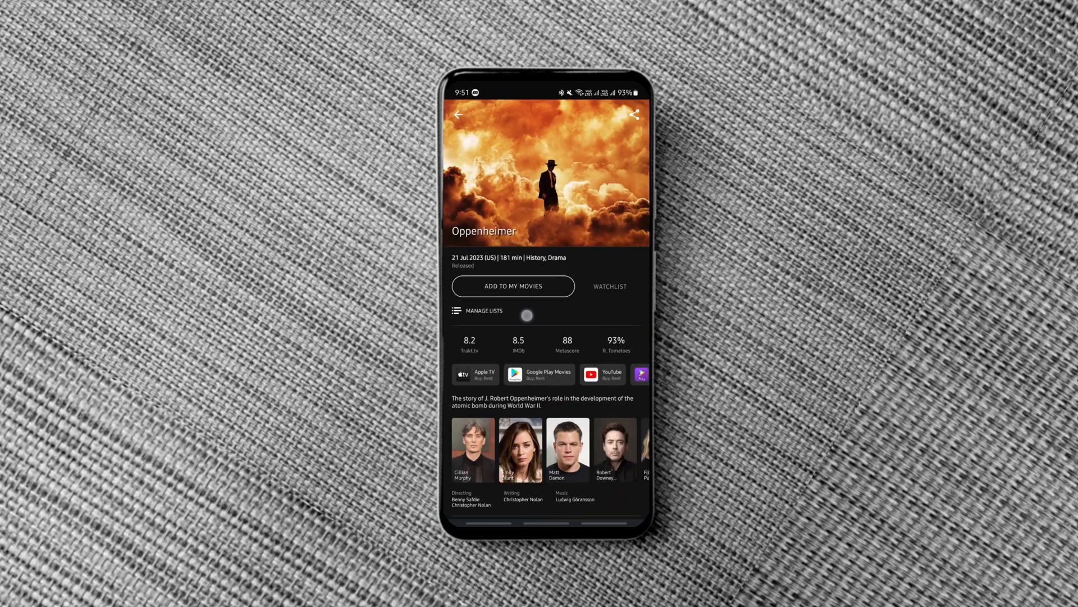
pyautogui.click(459, 115)
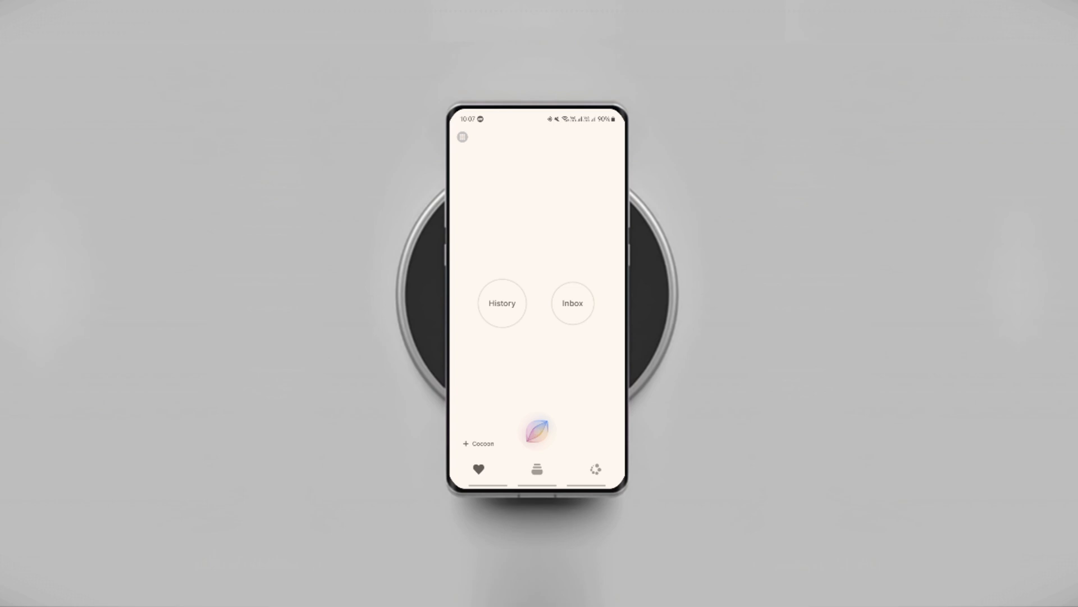
# From Cocoon's home screen, go into the Inbox and open the top note.
pyautogui.click(502, 304)
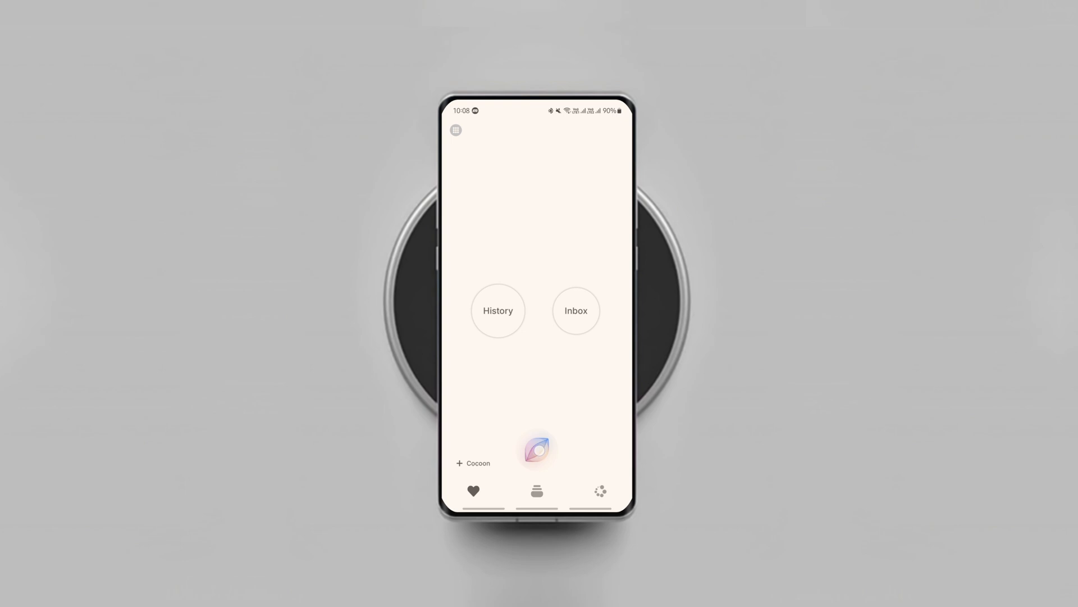
pyautogui.click(537, 451)
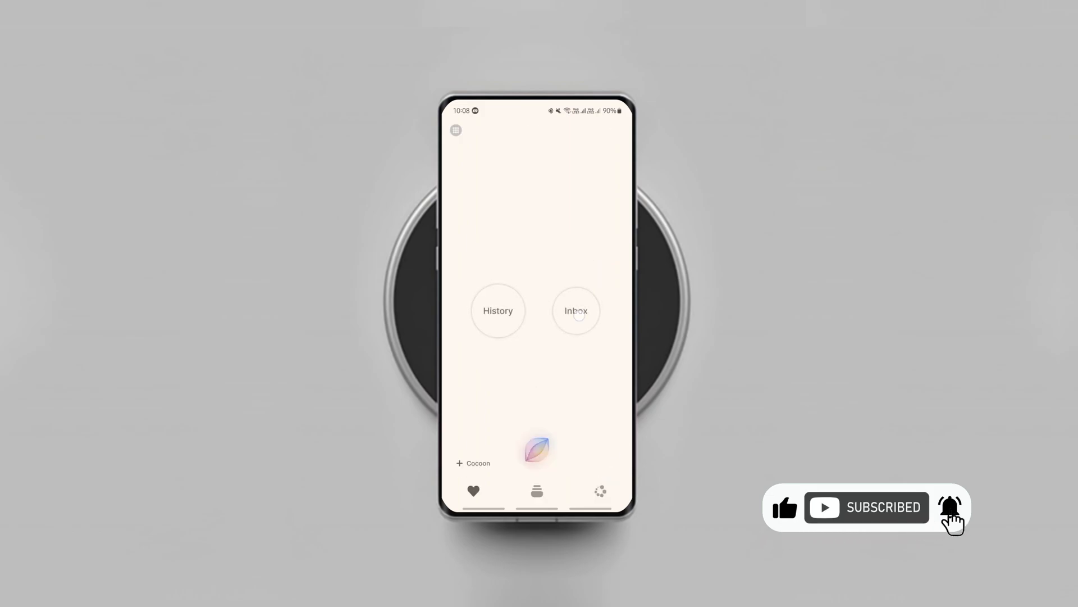
pyautogui.click(576, 310)
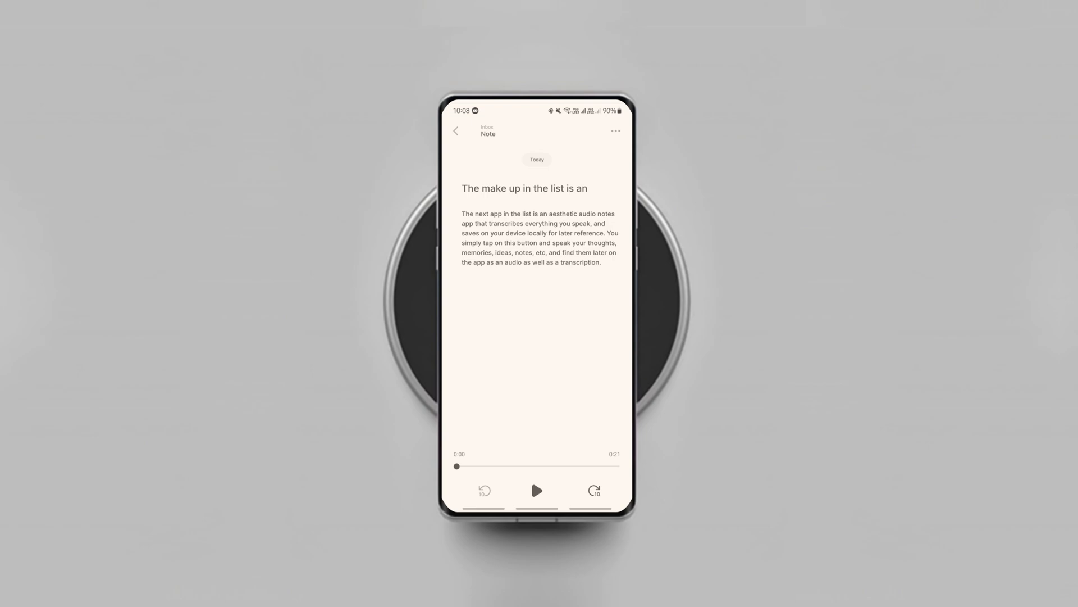
# Correct the note title to 'The next app in the list is an', play its audio, and return to Inbox.
pyautogui.click(512, 188)
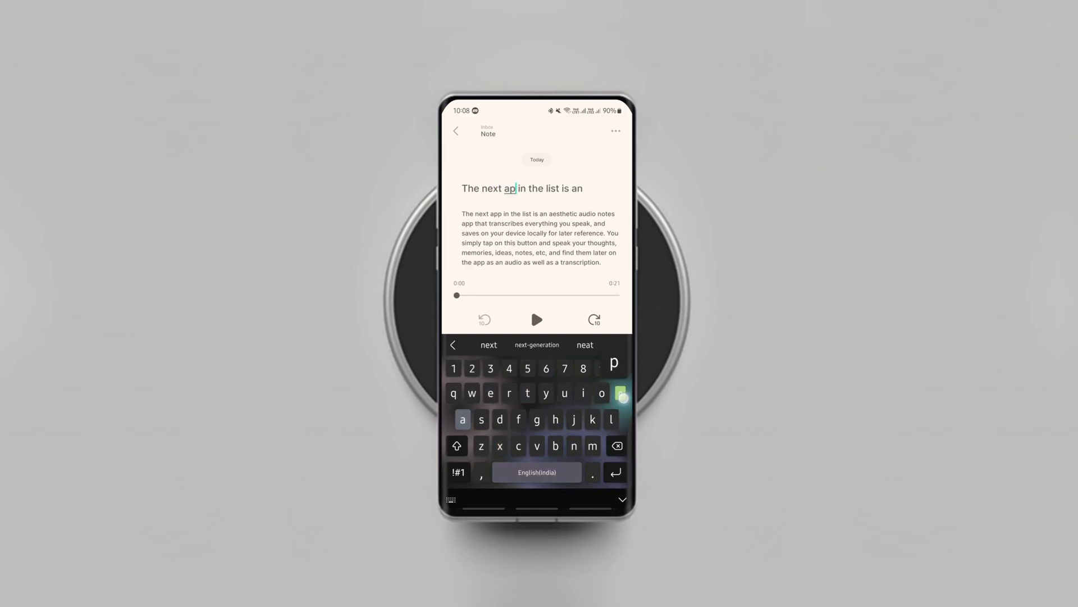
pyautogui.click(537, 319)
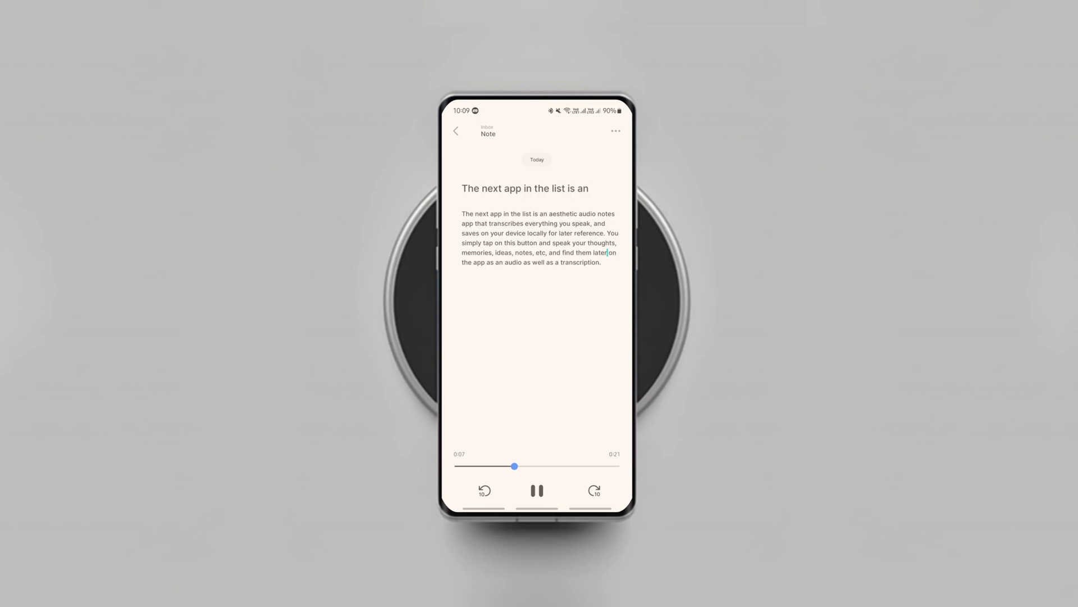
pyautogui.click(616, 130)
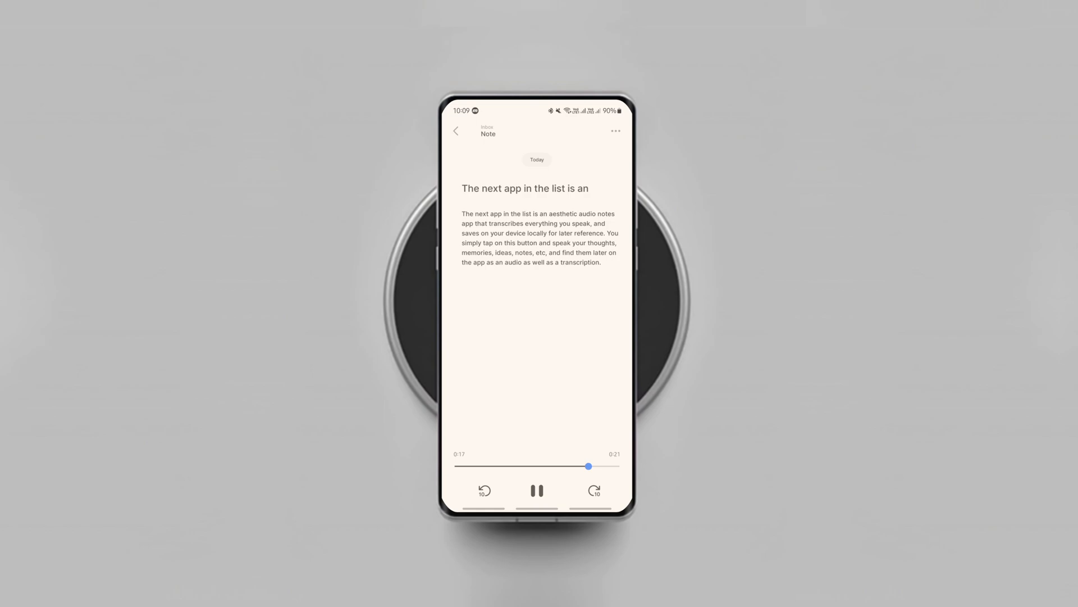
pyautogui.click(455, 130)
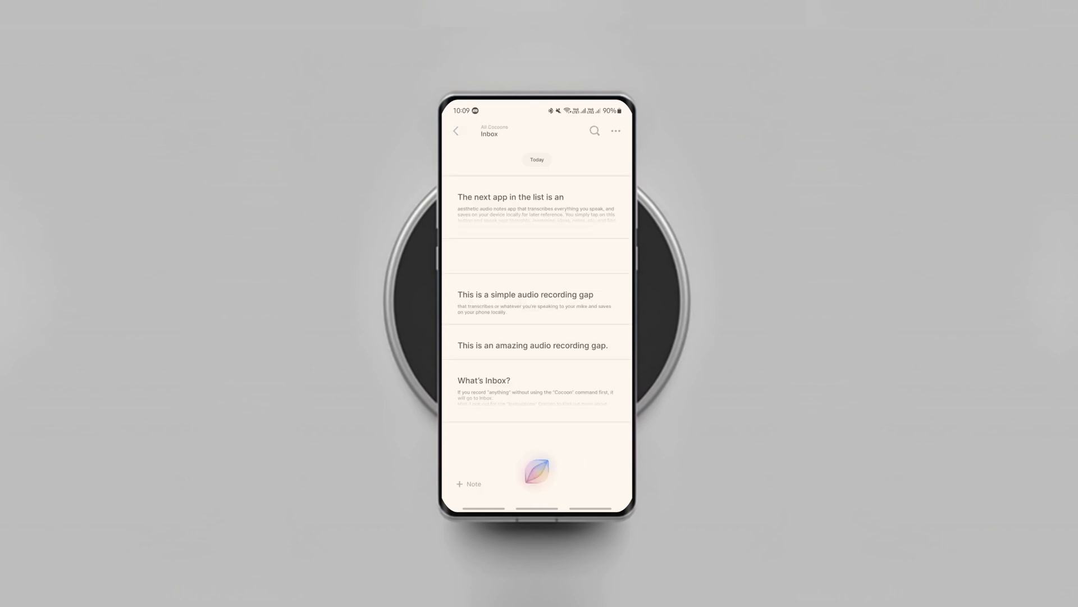
# Play the 'simple audio recording gap' note, then view the 'What's Inbox?' note and return.
pyautogui.click(526, 298)
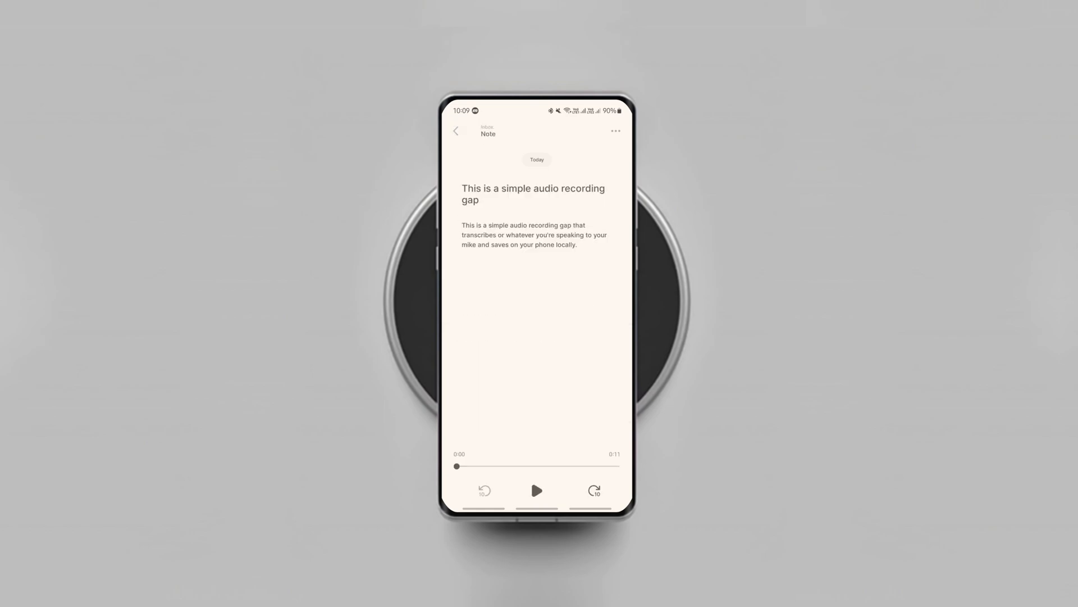
pyautogui.click(535, 492)
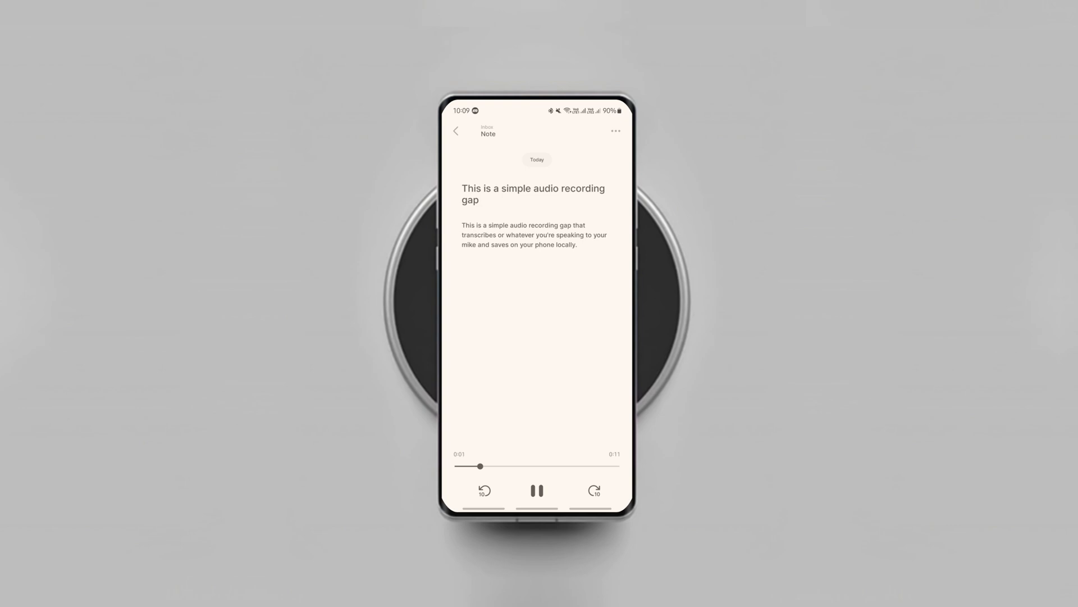
pyautogui.click(456, 130)
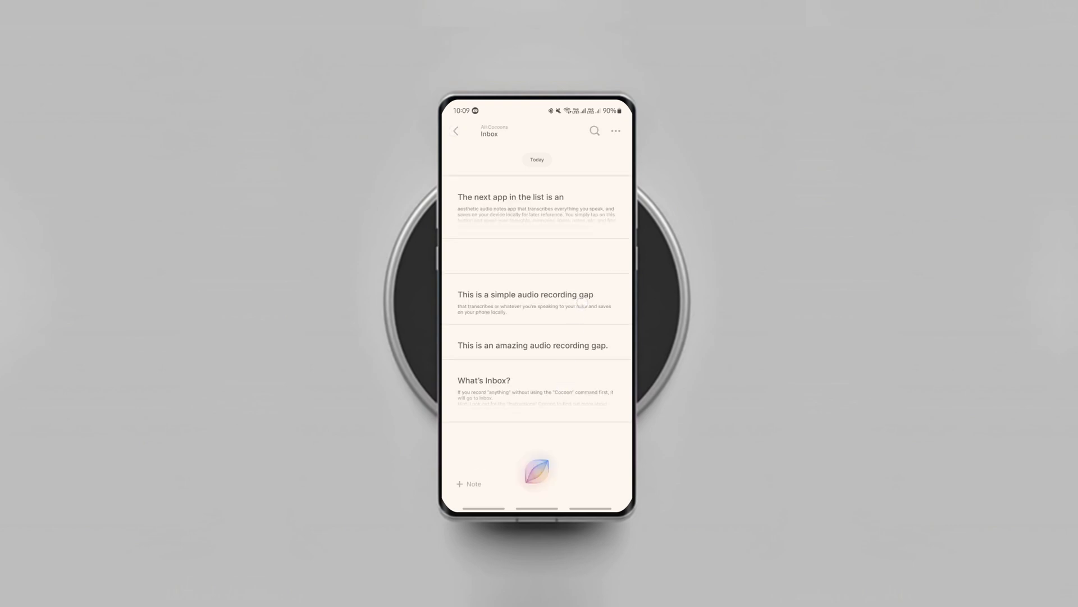
pyautogui.click(484, 380)
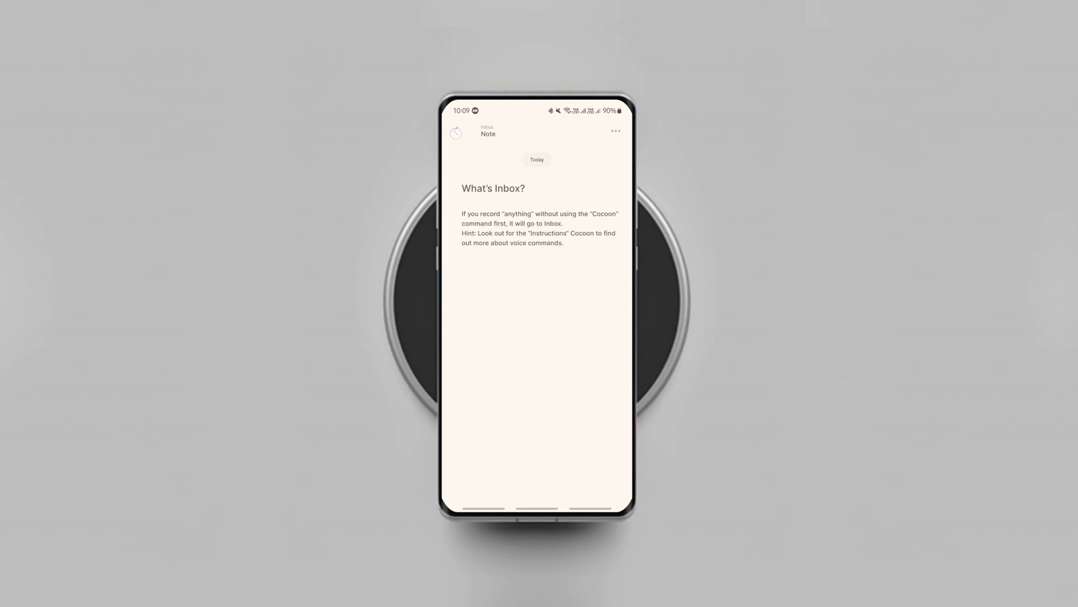
pyautogui.click(456, 132)
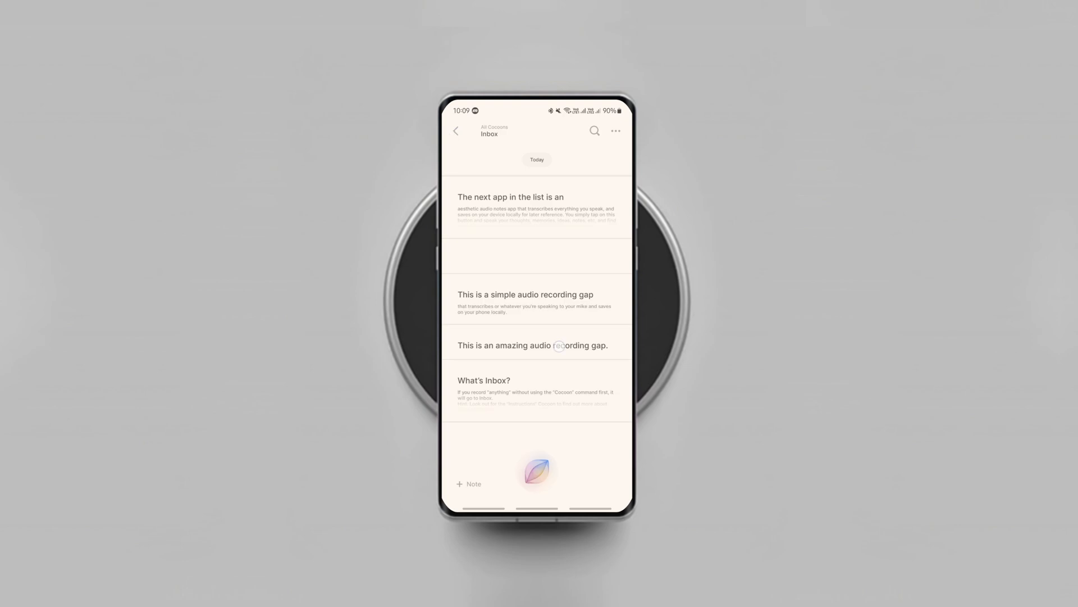